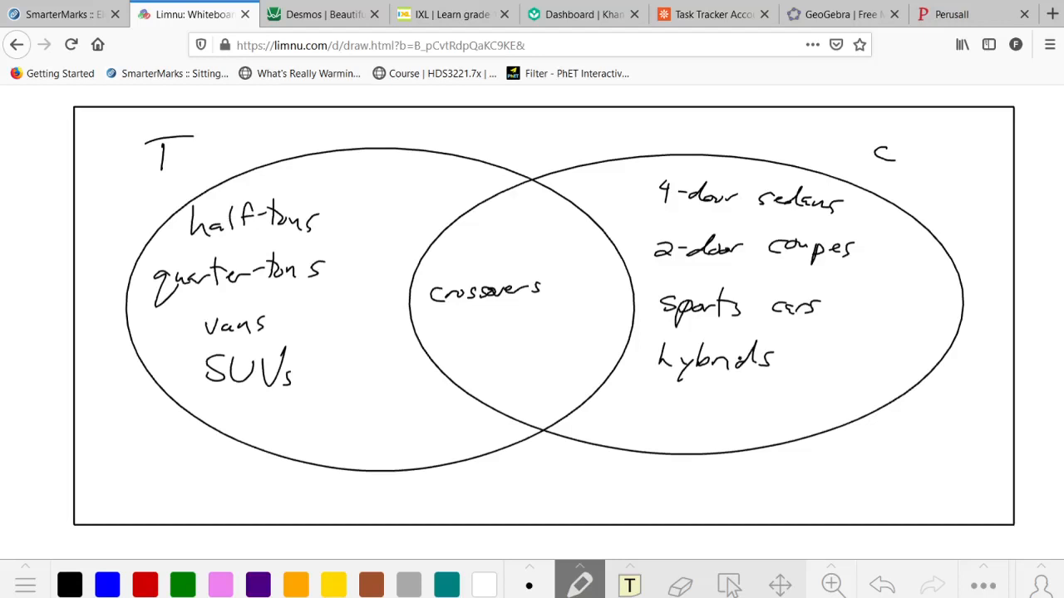
mouse_move(172, 14)
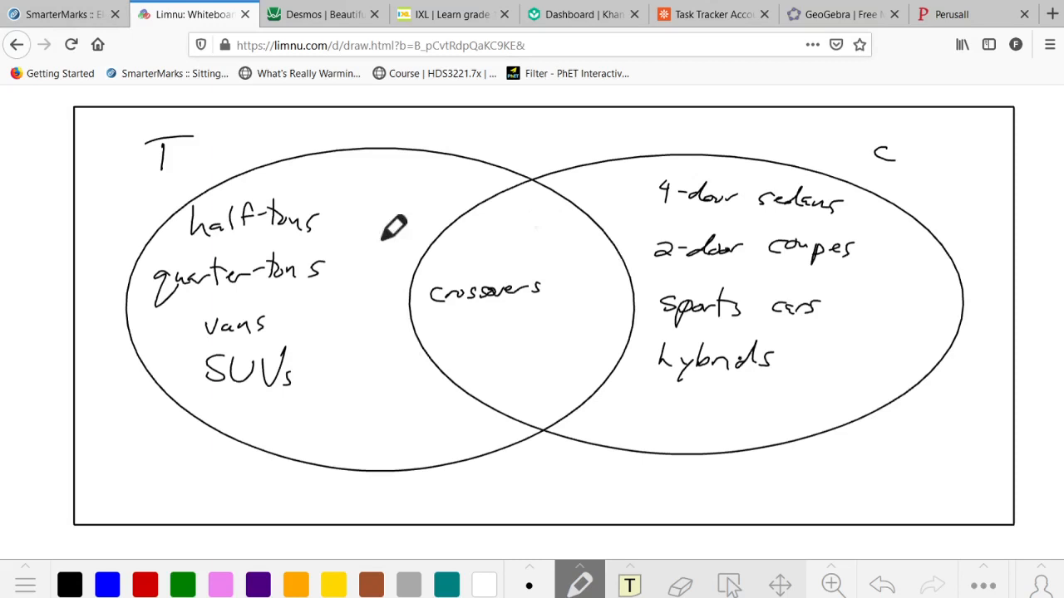
mouse_move(395, 398)
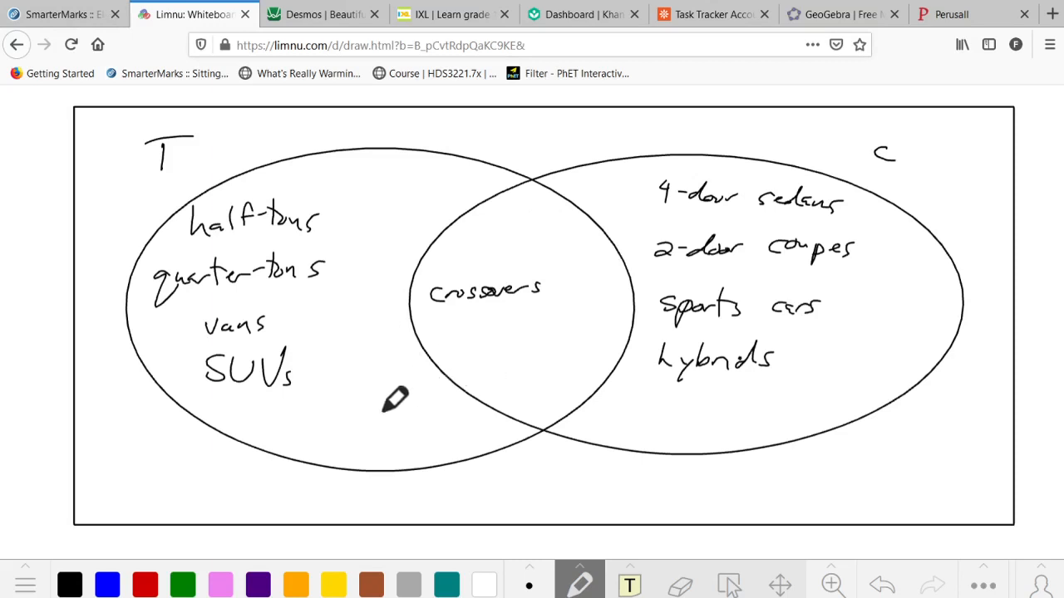
mouse_move(141, 467)
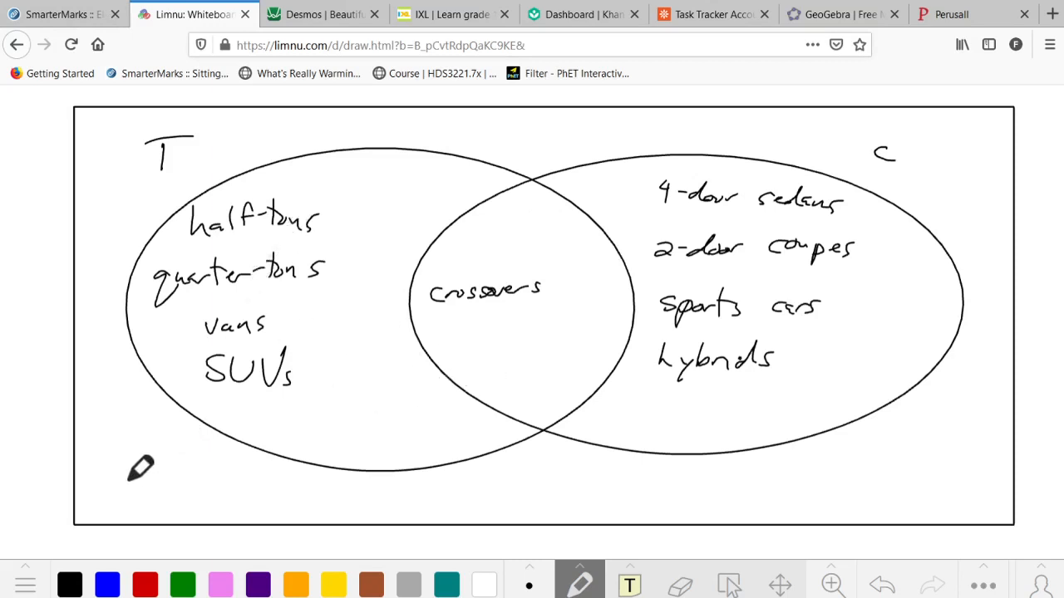
mouse_move(297, 353)
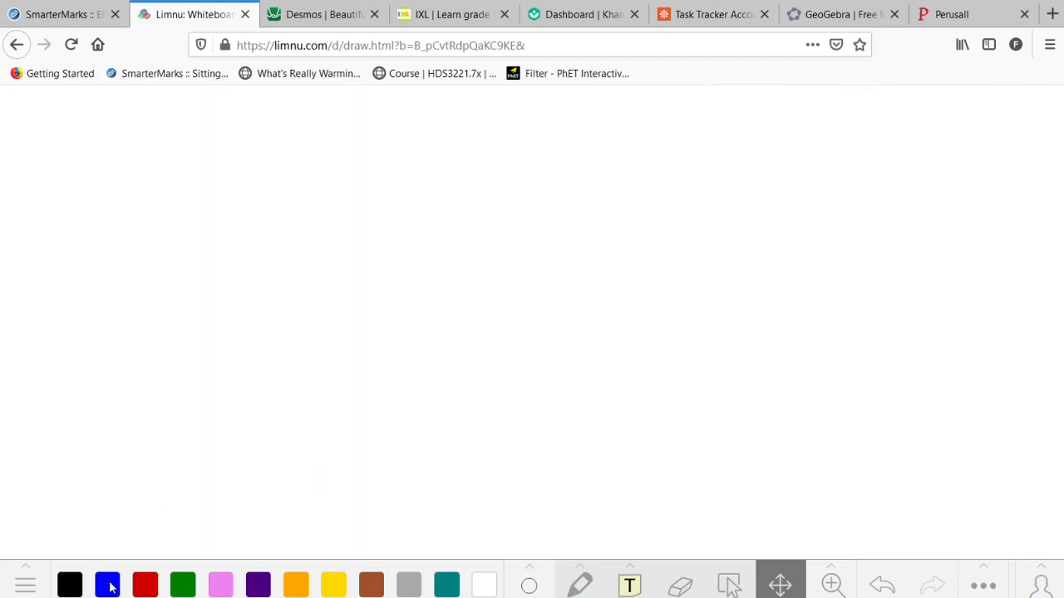
Step: Draw a blue bordering box with two overlapping blue ovals, then return to the pen
left_click(579, 583)
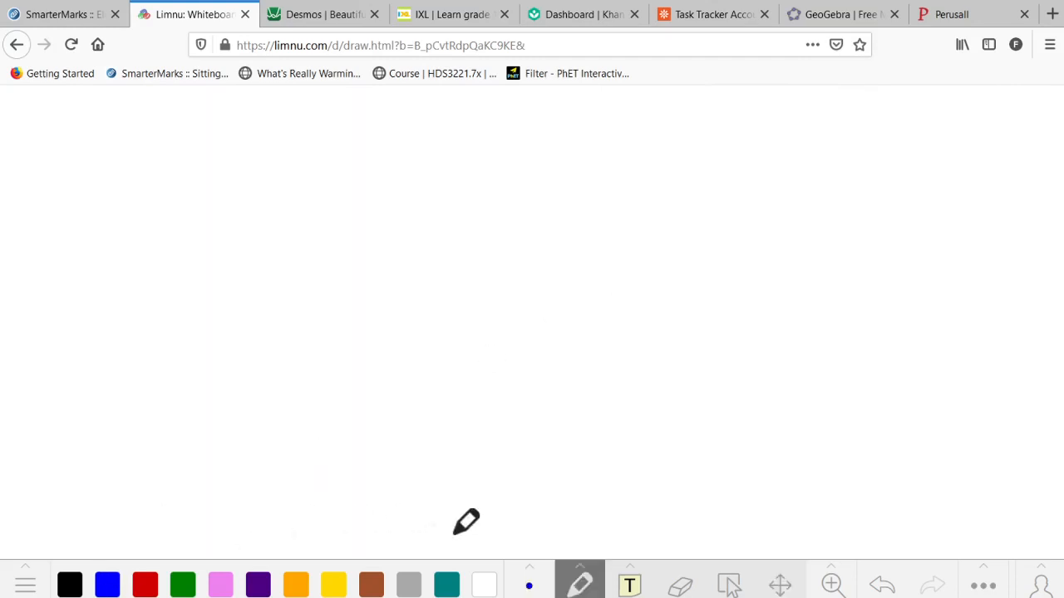
left_click(579, 579)
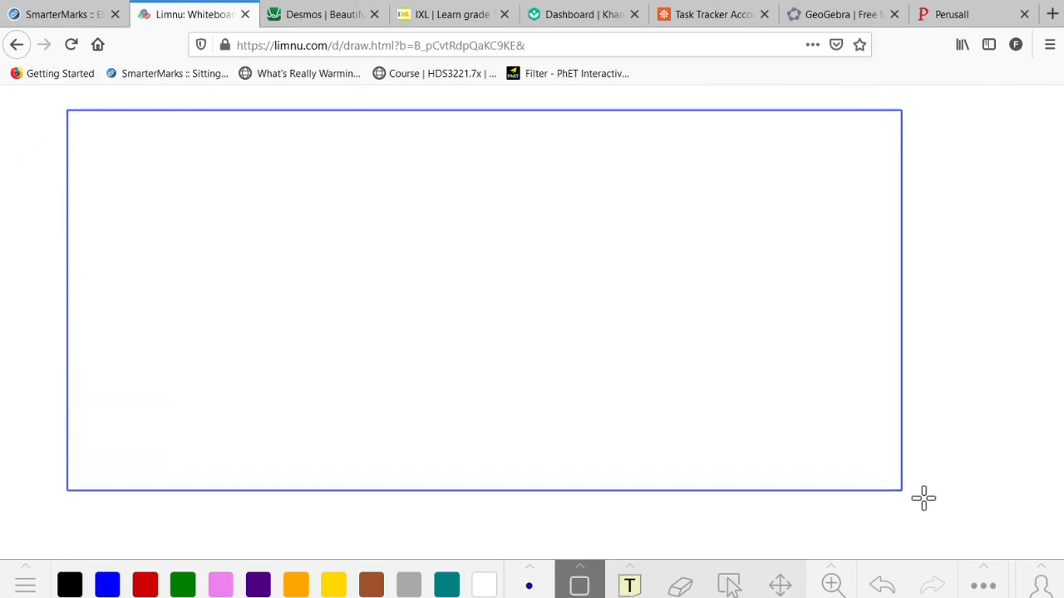
left_click(580, 582)
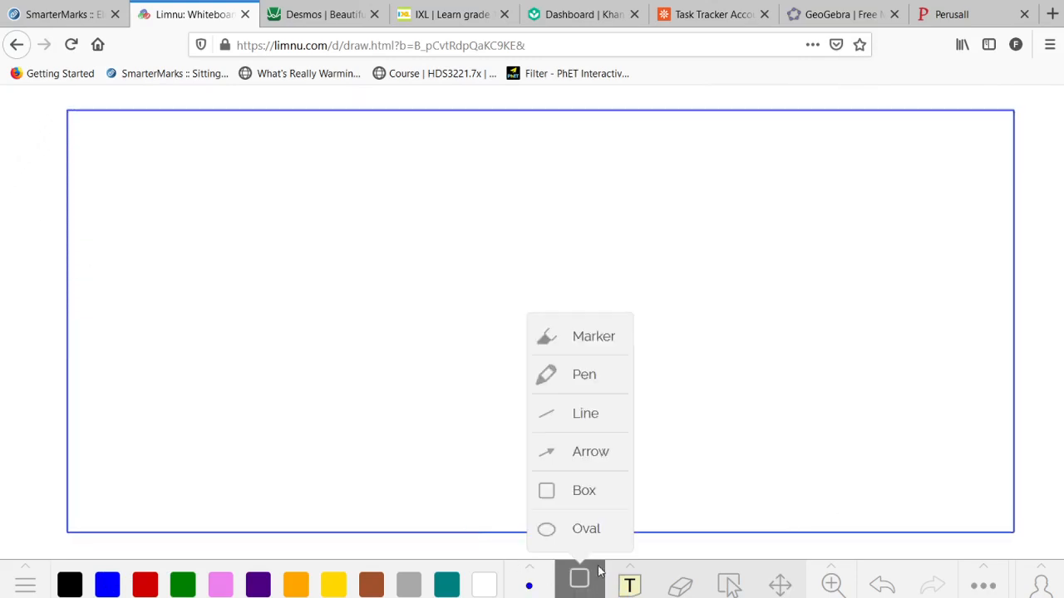
left_click(586, 528)
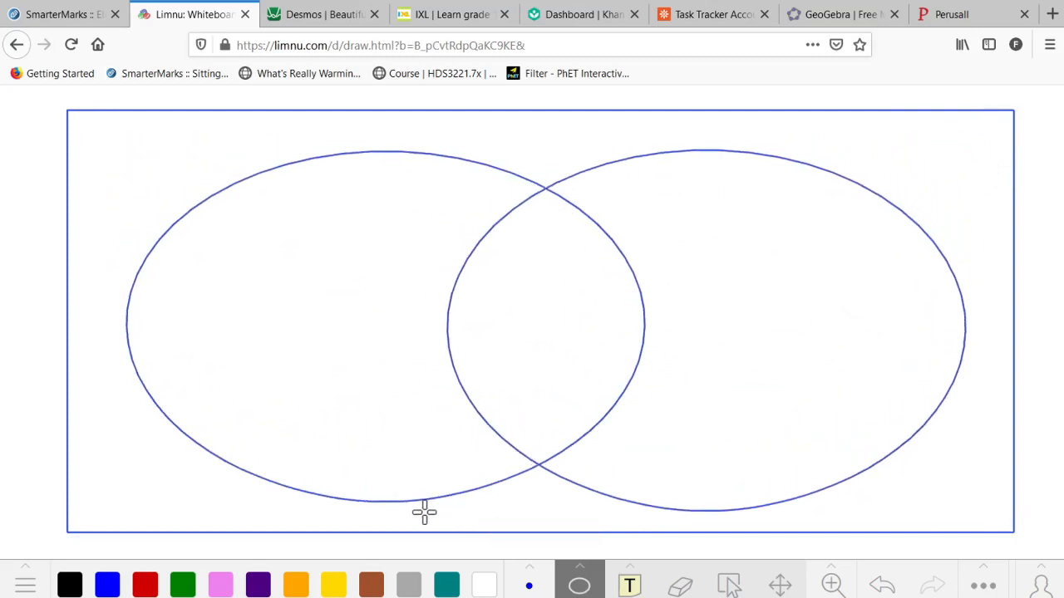
left_click(579, 582)
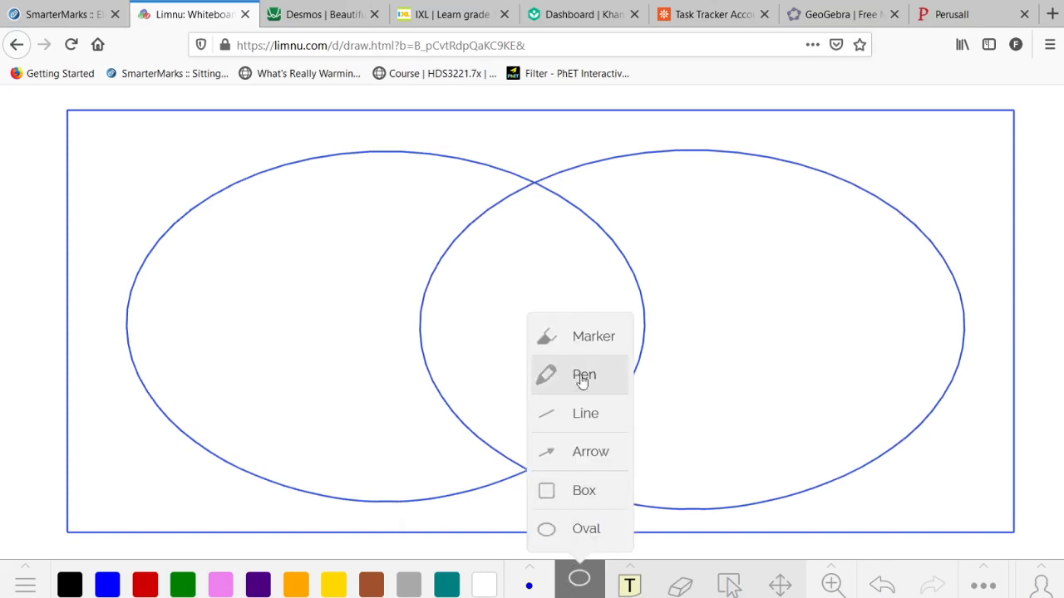
left_click(584, 375)
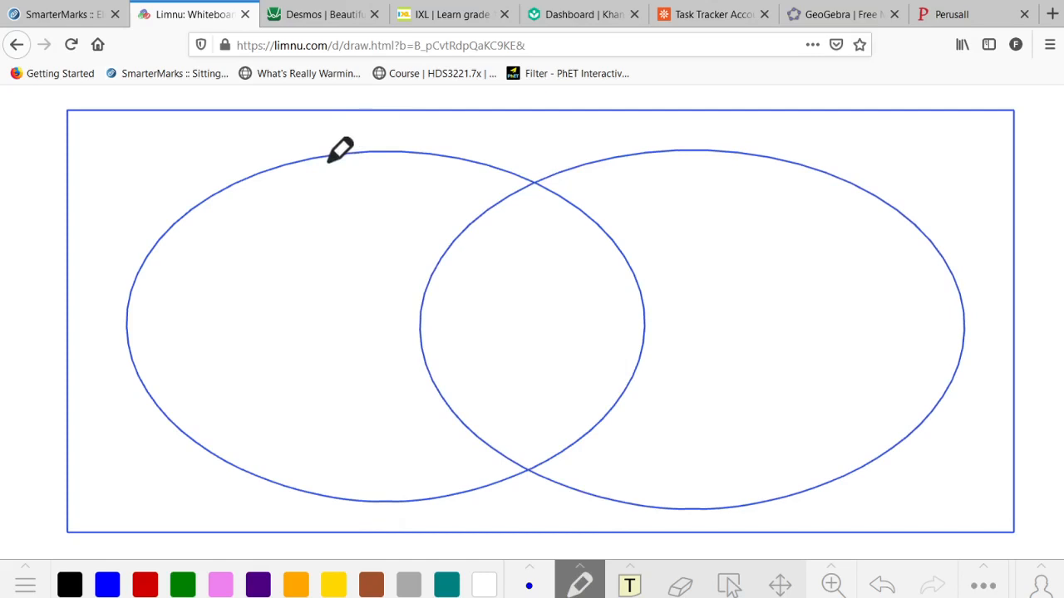
mouse_move(157, 179)
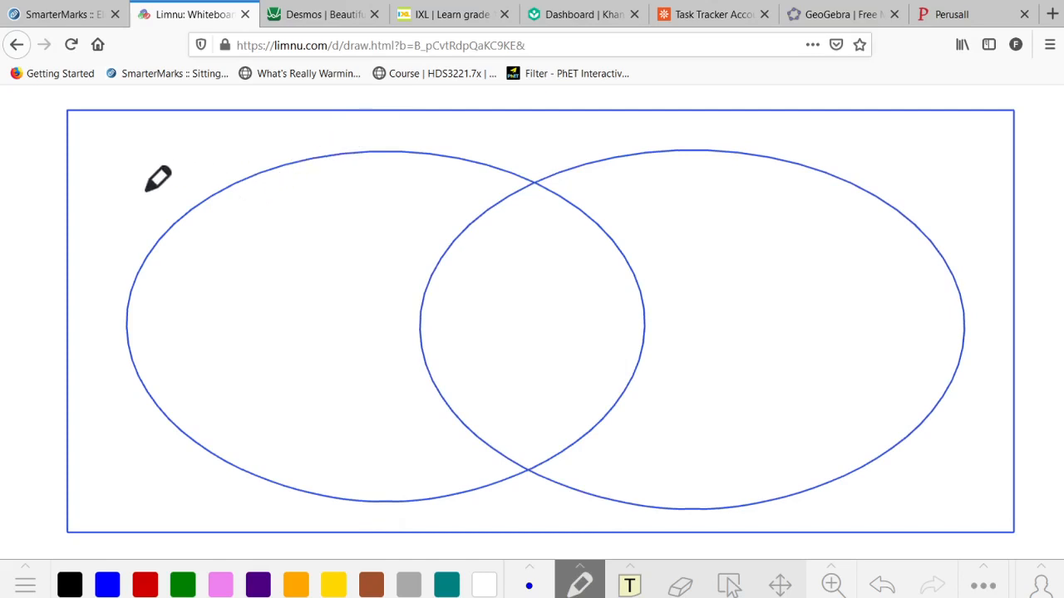
Step: Handwrite 'Africa' above the left oval, 'camel' in the overlap, and 'giraffe' under Africa
left_click_drag(149, 175, 212, 154)
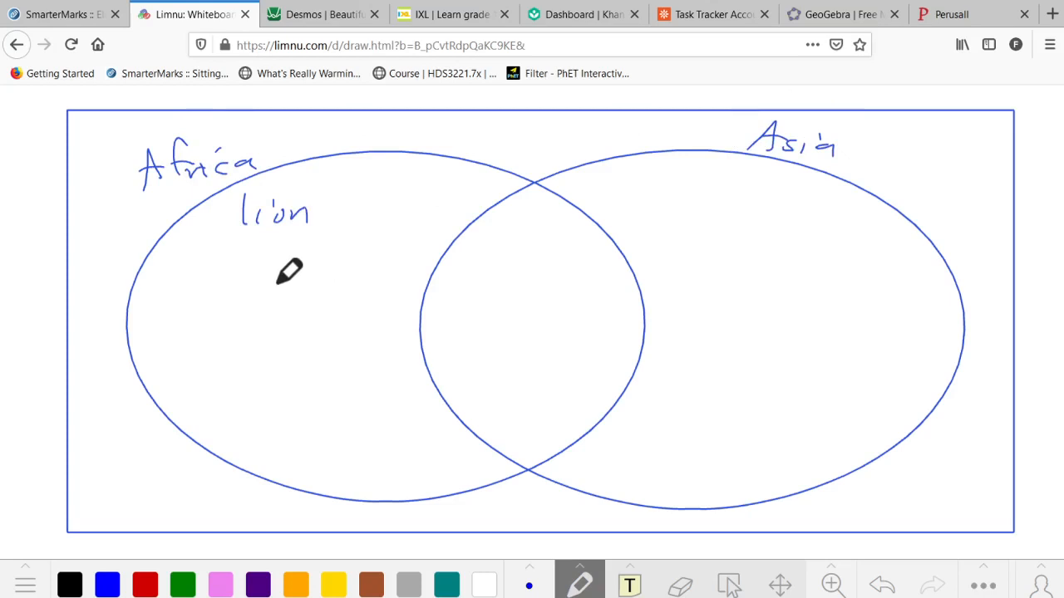
mouse_move(497, 226)
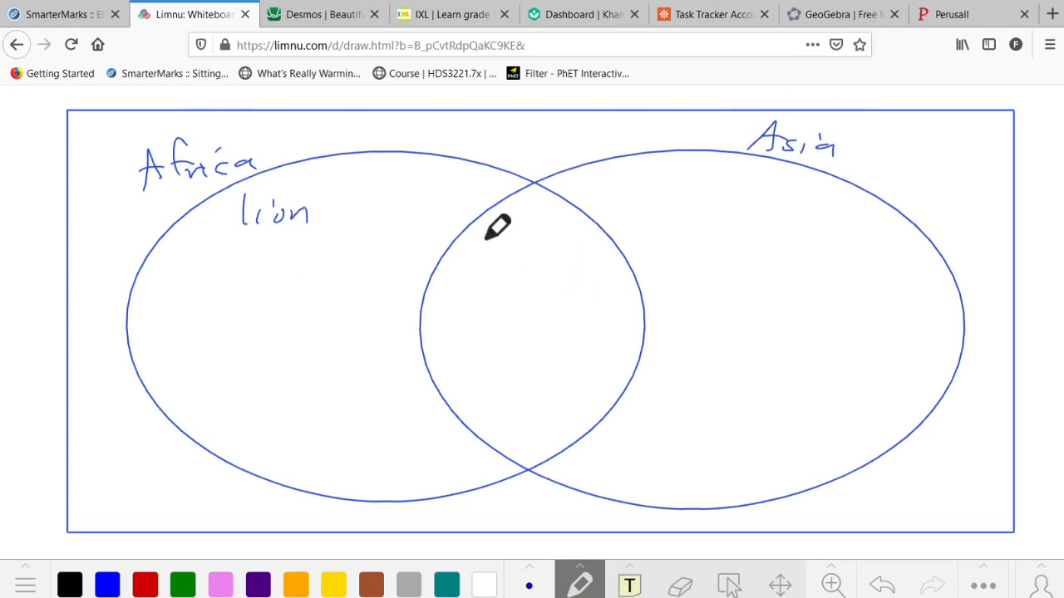
left_click_drag(482, 249, 531, 232)
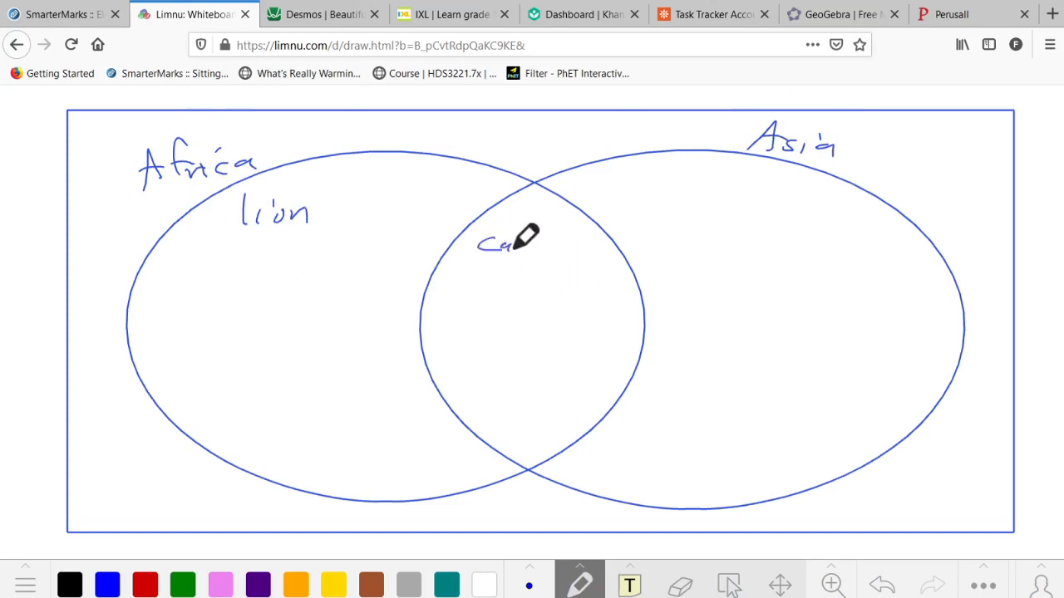
left_click_drag(498, 245, 567, 250)
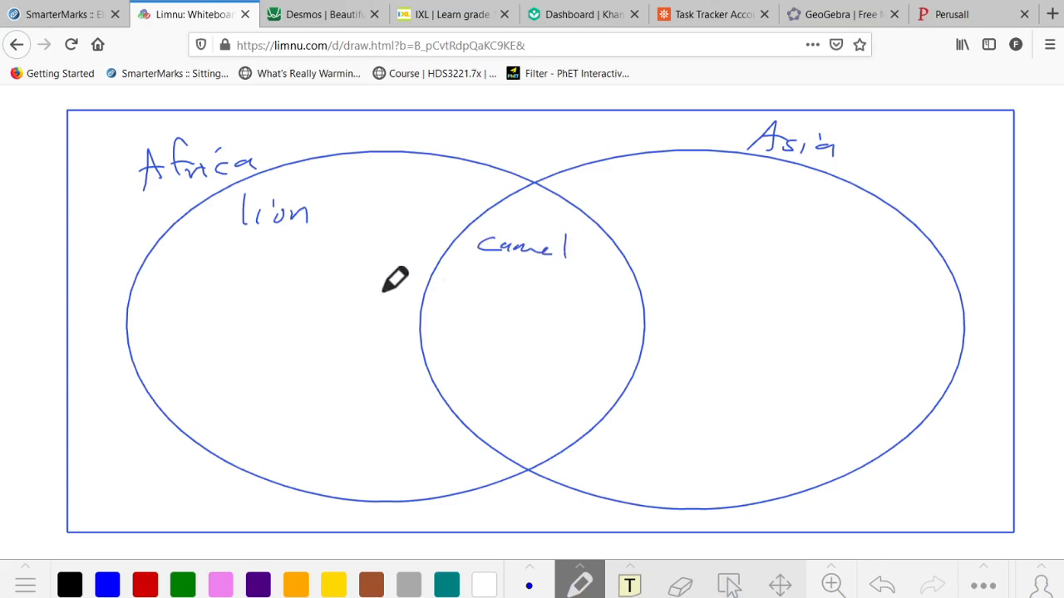
mouse_move(235, 249)
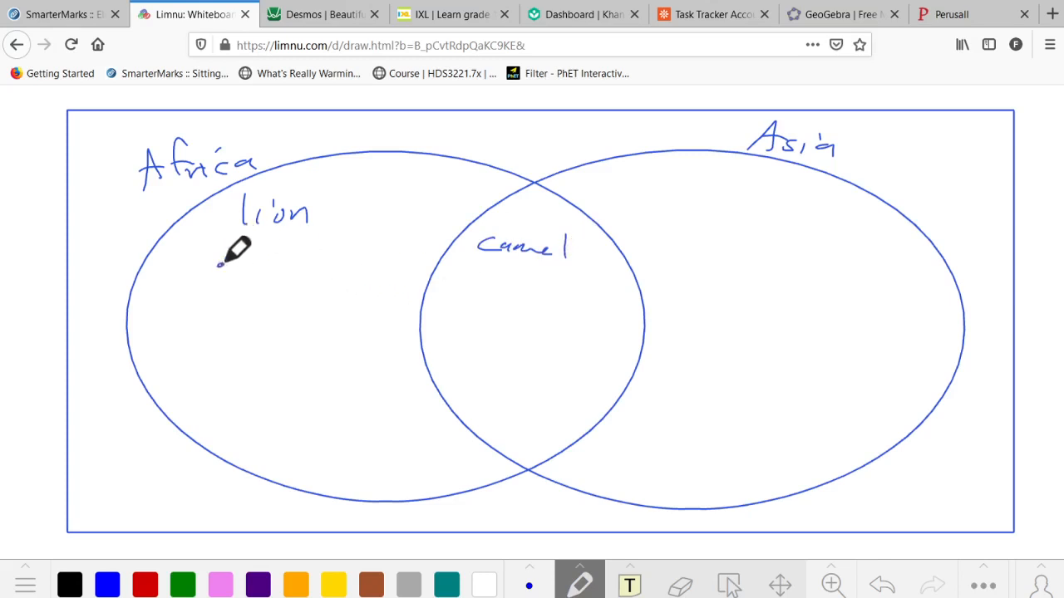
left_click_drag(212, 283, 328, 266)
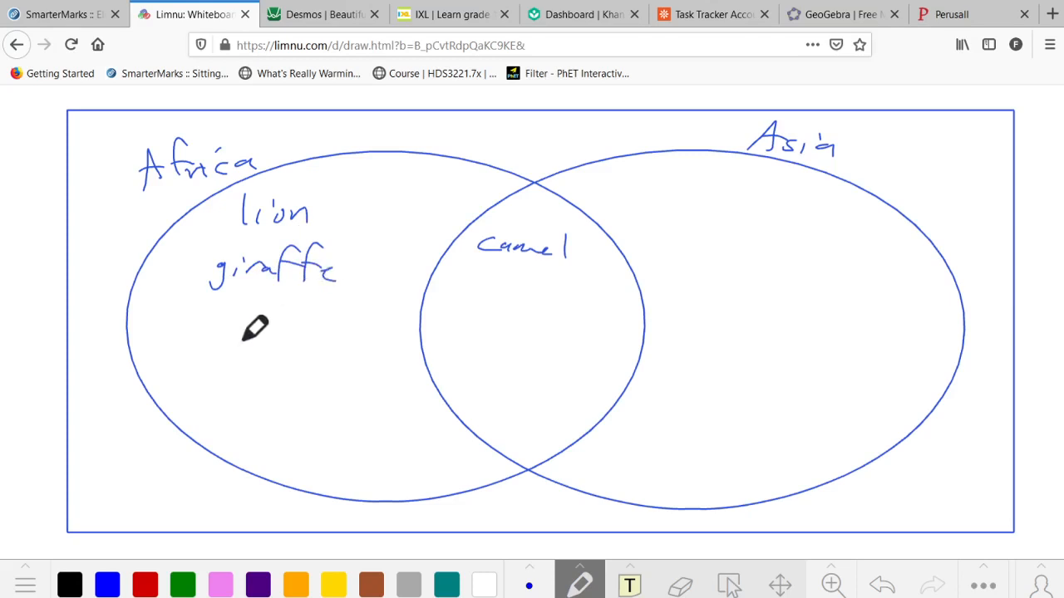
mouse_move(235, 305)
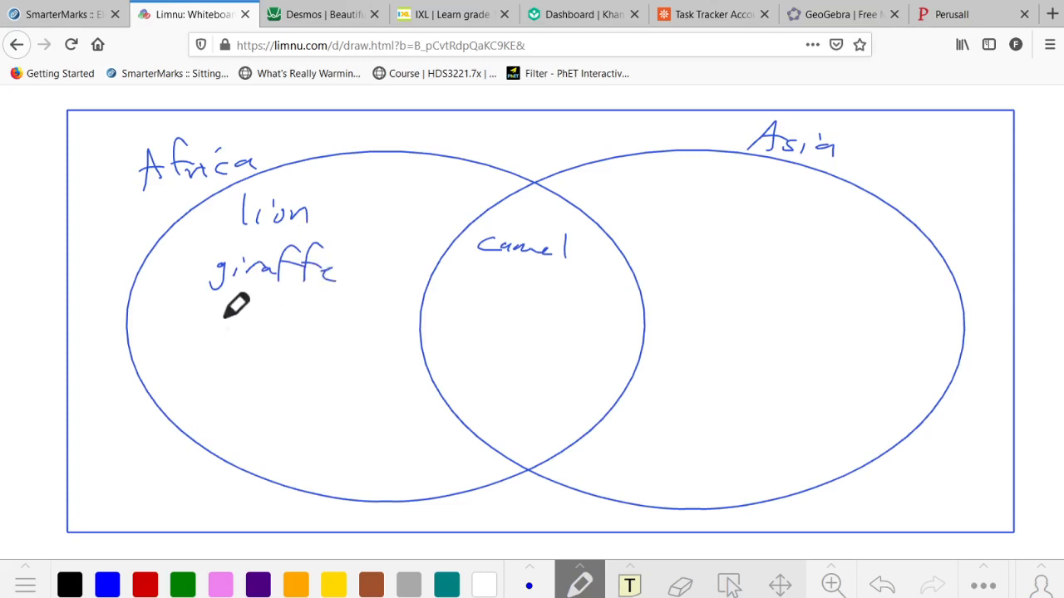
Step: Write 'hippopotamus' in Africa, 'elephants' in the overlap, and 'takin' under tiger in Asia
left_click_drag(167, 324, 220, 324)
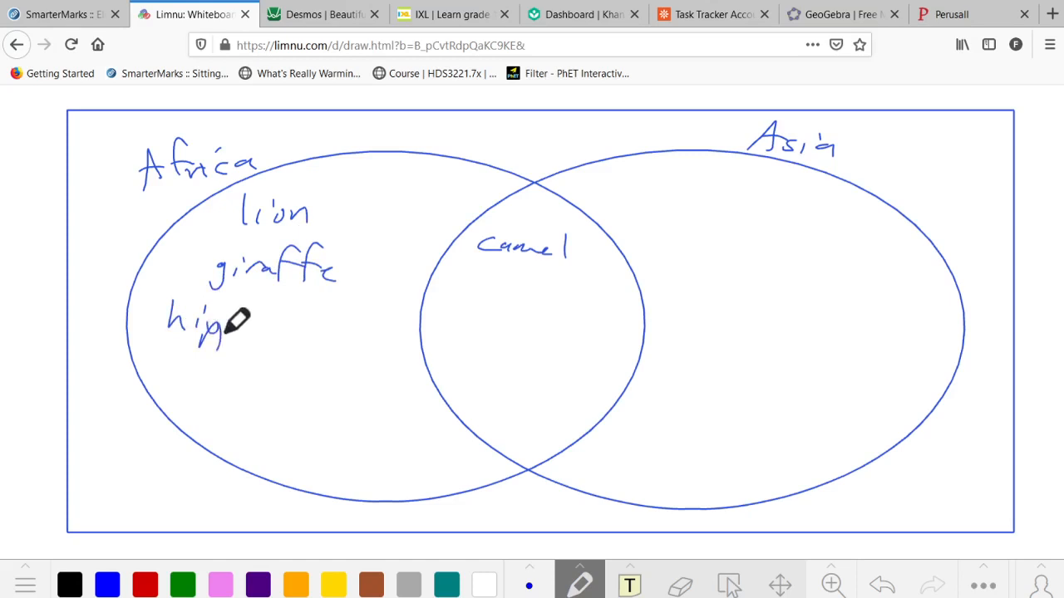
left_click_drag(224, 324, 308, 299)
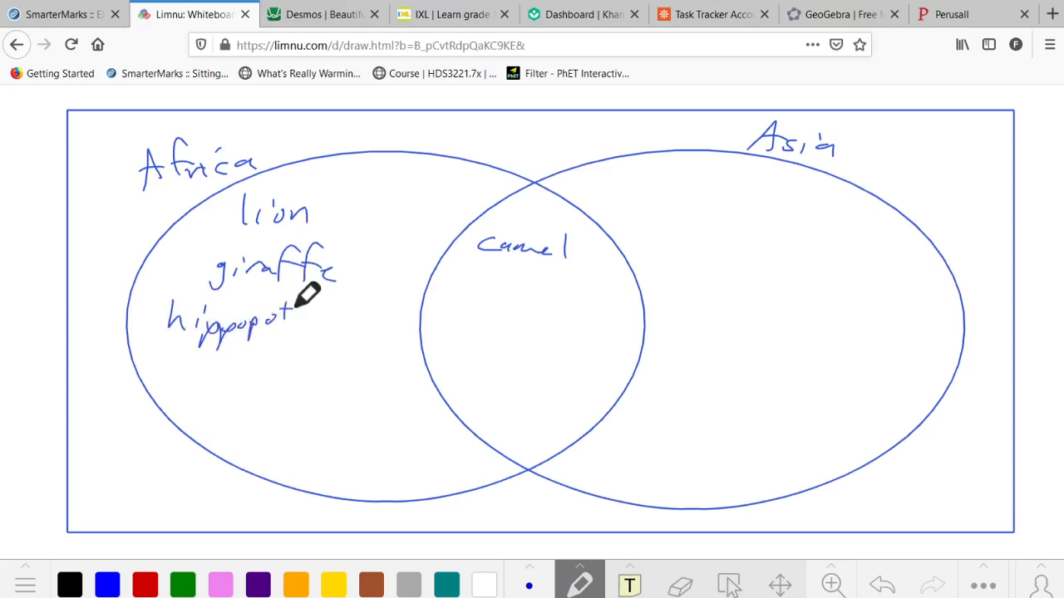
left_click_drag(308, 312, 344, 312)
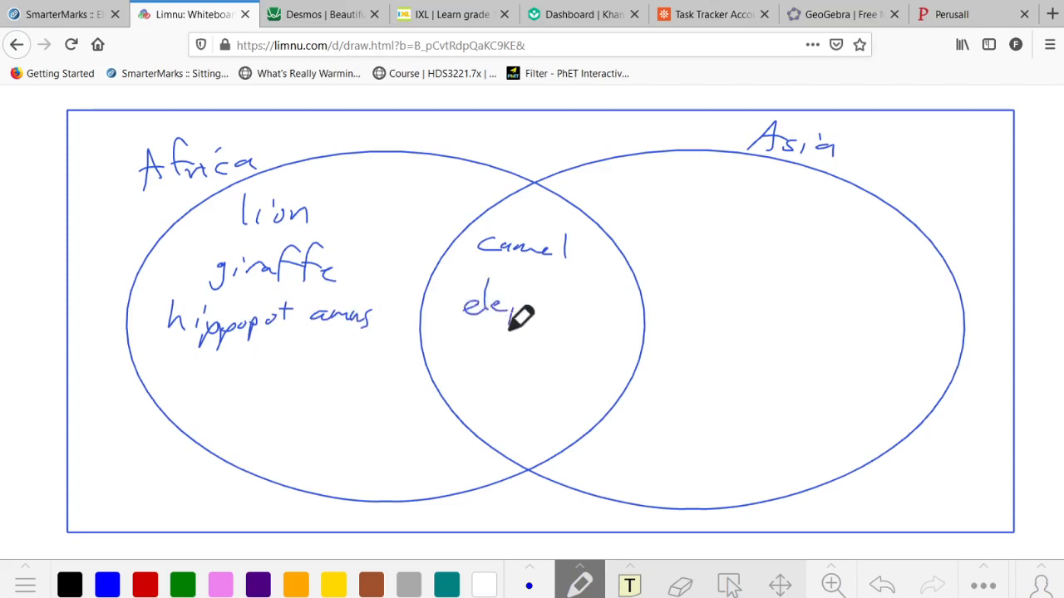
left_click_drag(499, 312, 581, 312)
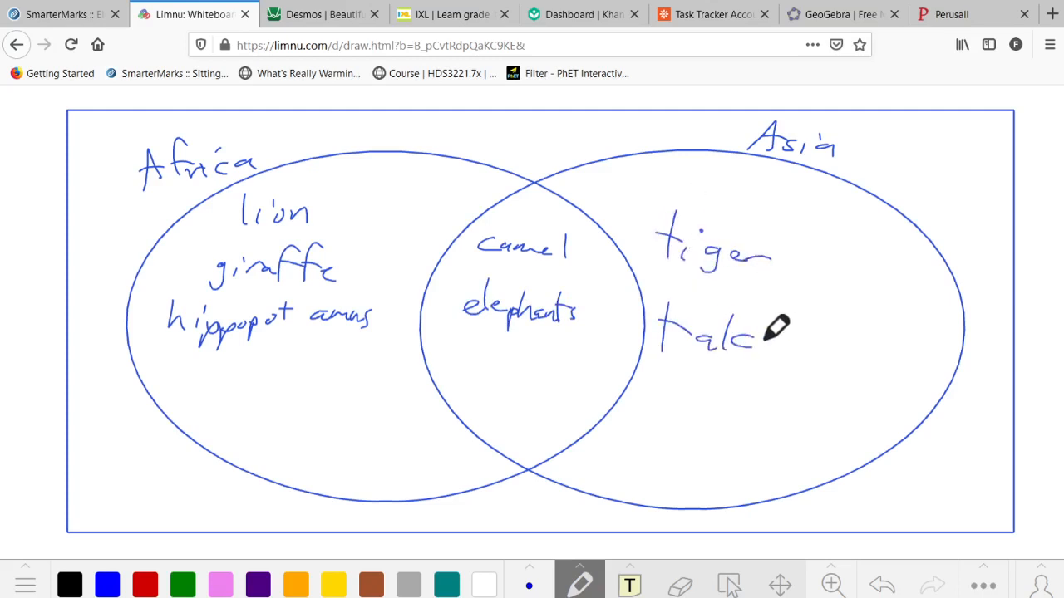
left_click_drag(748, 333, 798, 345)
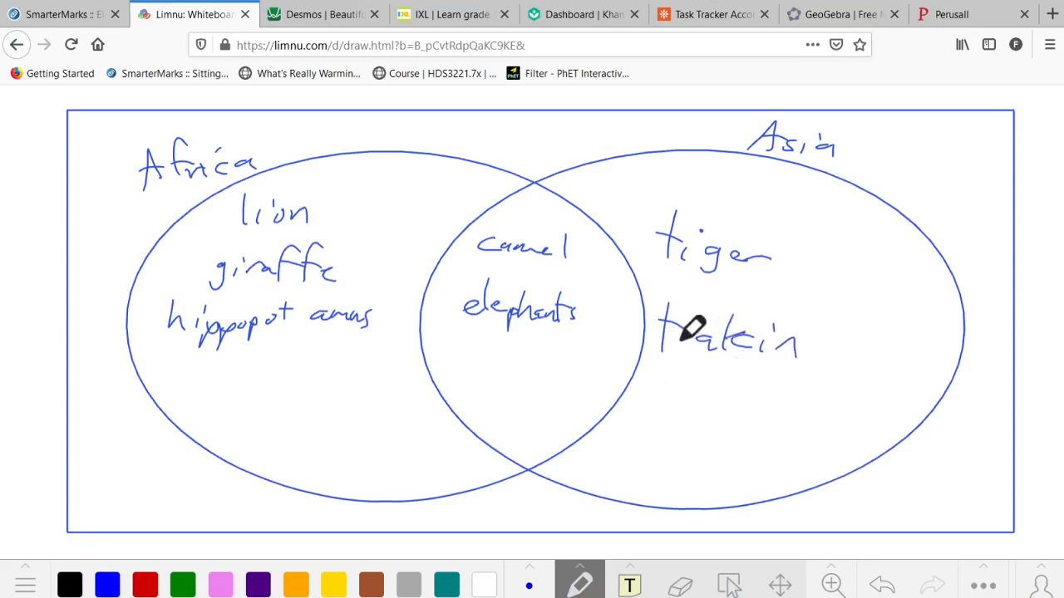
mouse_move(723, 369)
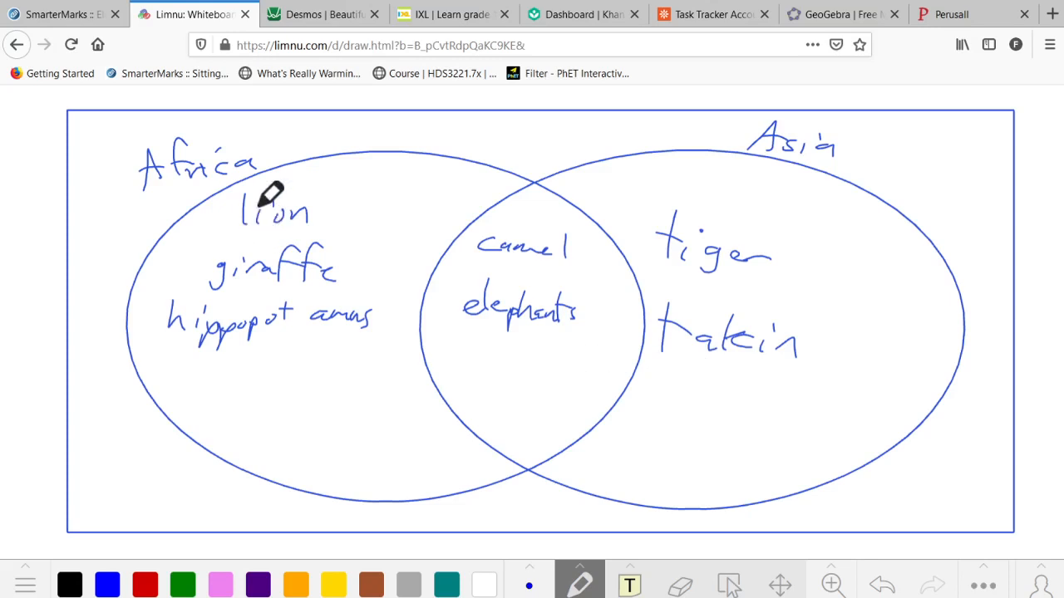
mouse_move(480, 245)
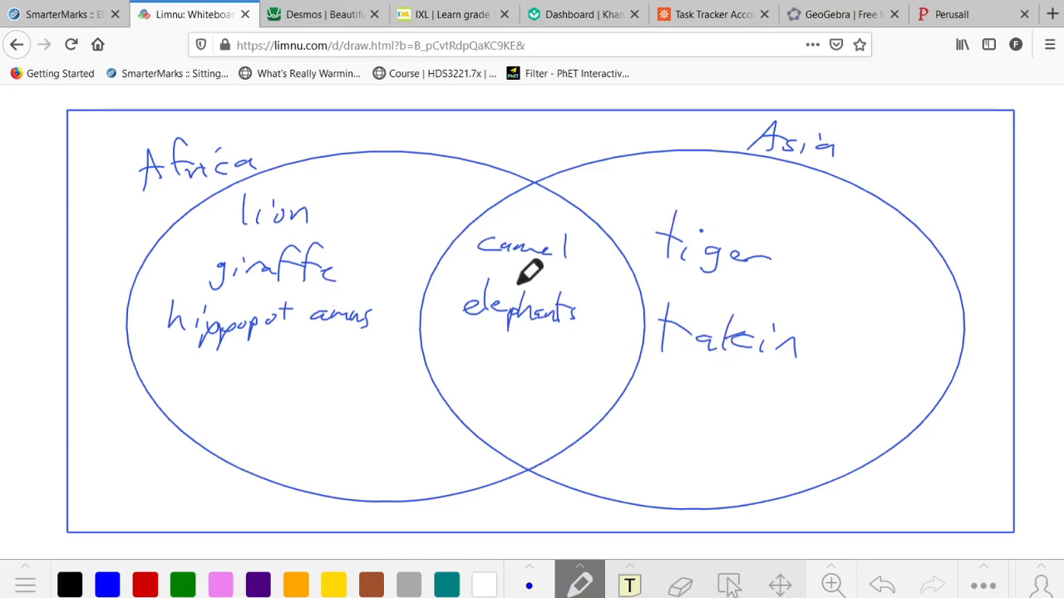
mouse_move(514, 337)
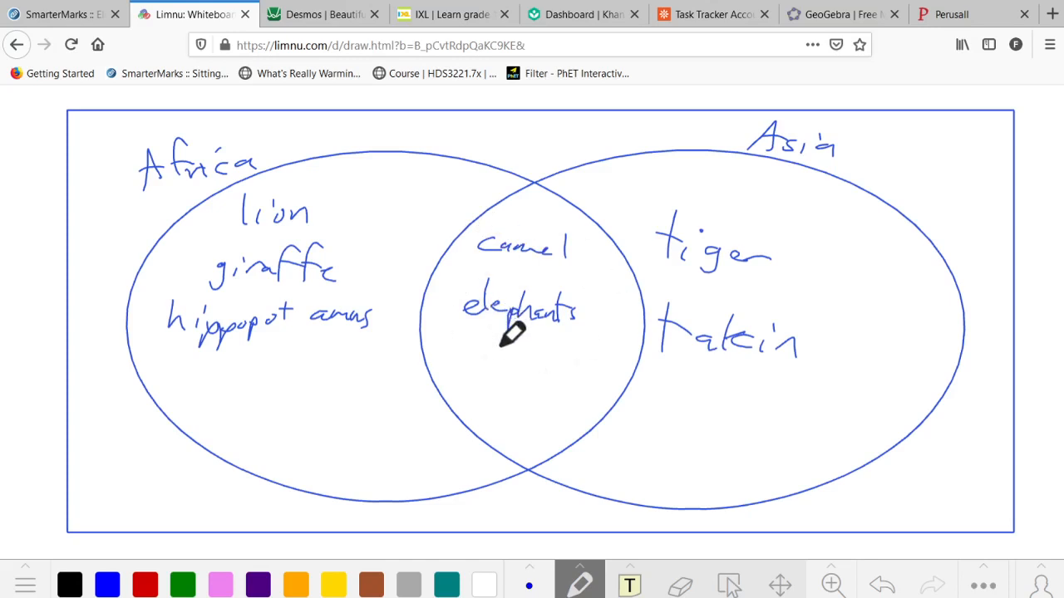